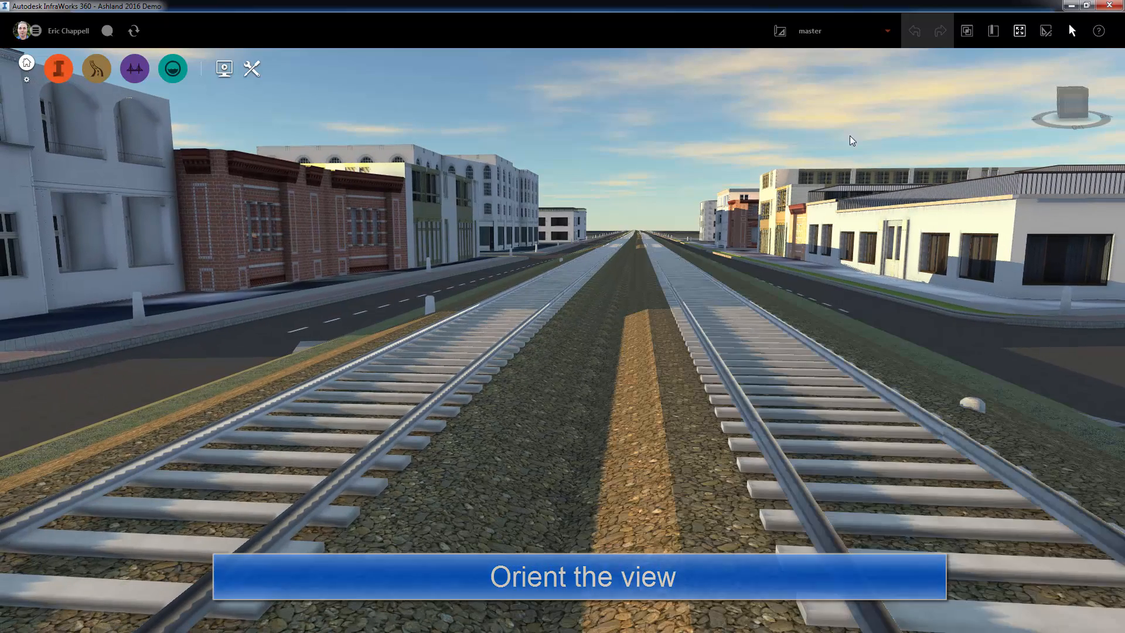
# - Add a new bookmark named 'Center' for the view down the railway tracks
pyautogui.click(992, 30)
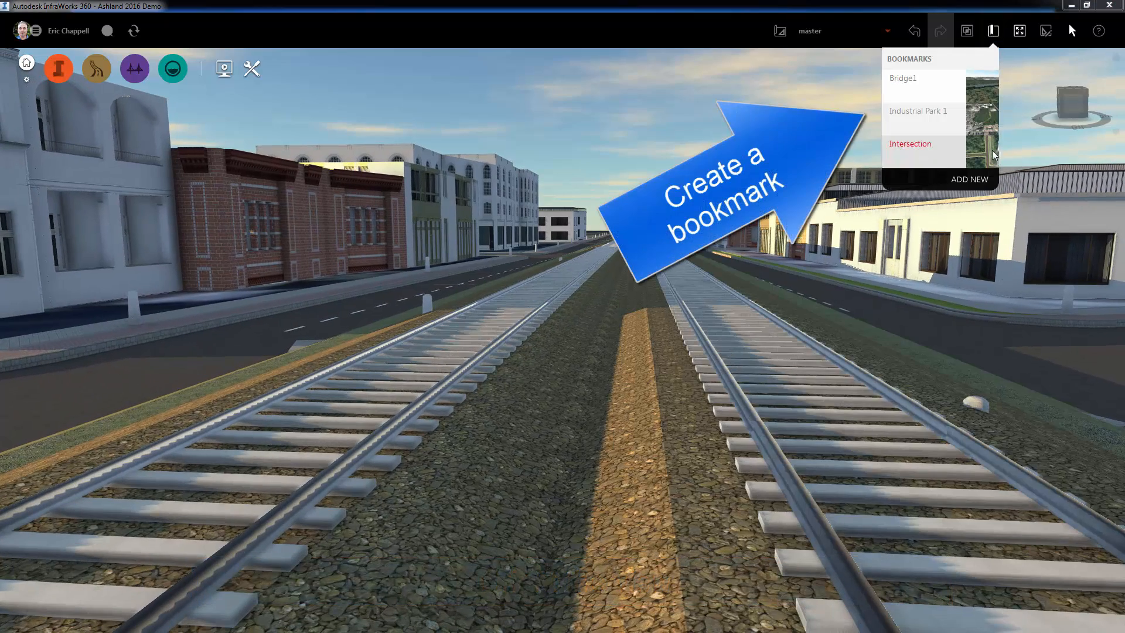
pyautogui.click(969, 178)
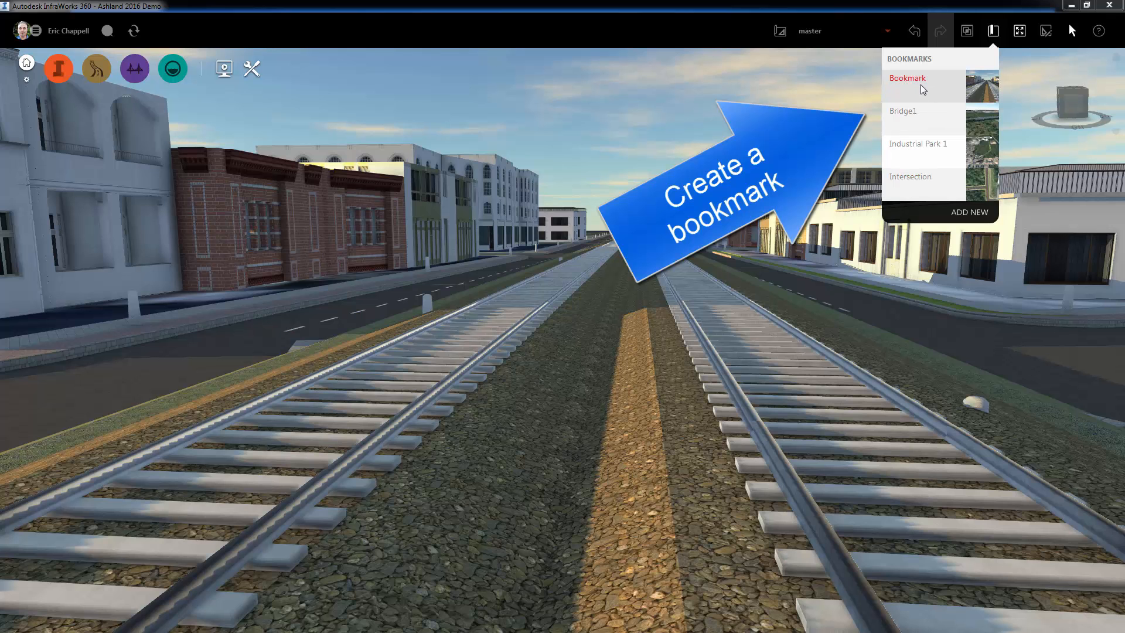
pyautogui.write('Center')
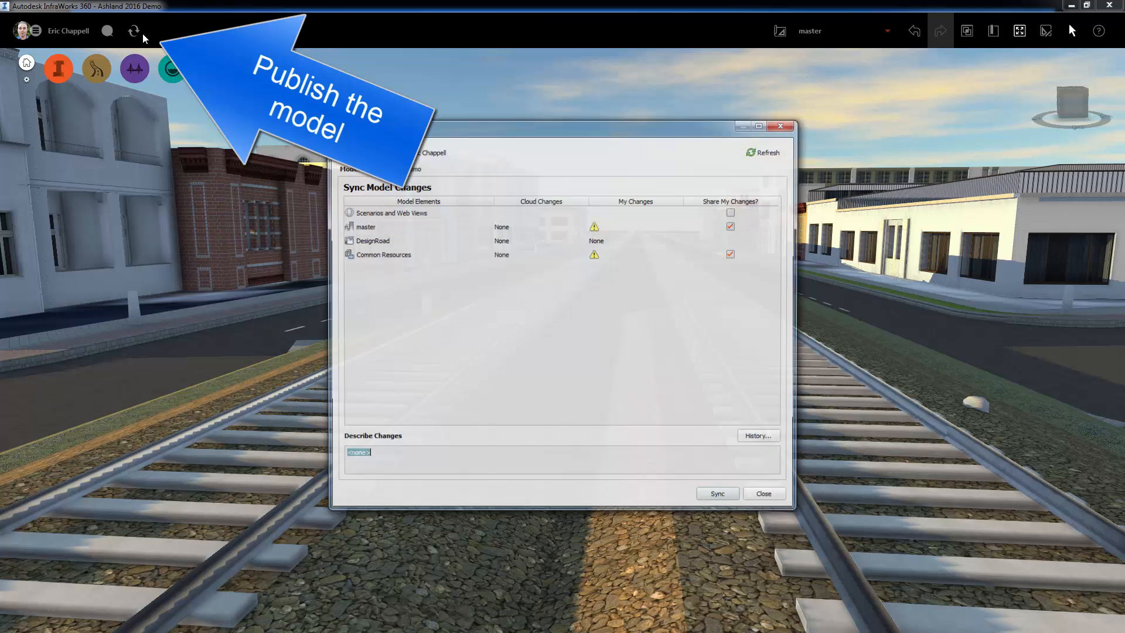
# - Sync the Ashland 2016 Demo model to the cloud with scenarios and web views shared
pyautogui.click(730, 212)
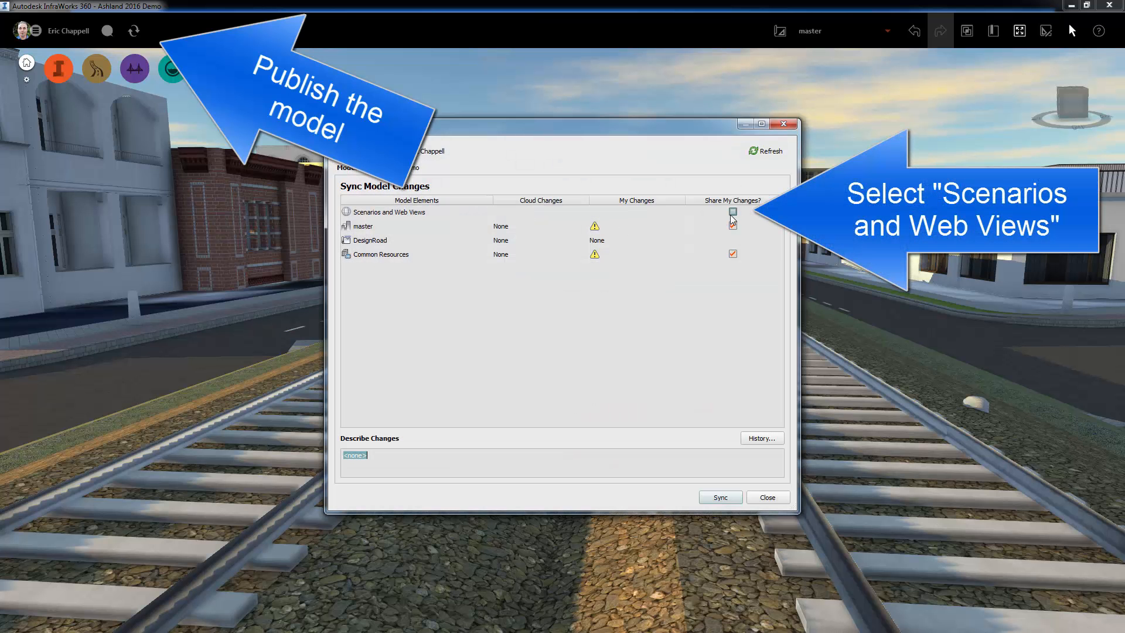
pyautogui.click(731, 213)
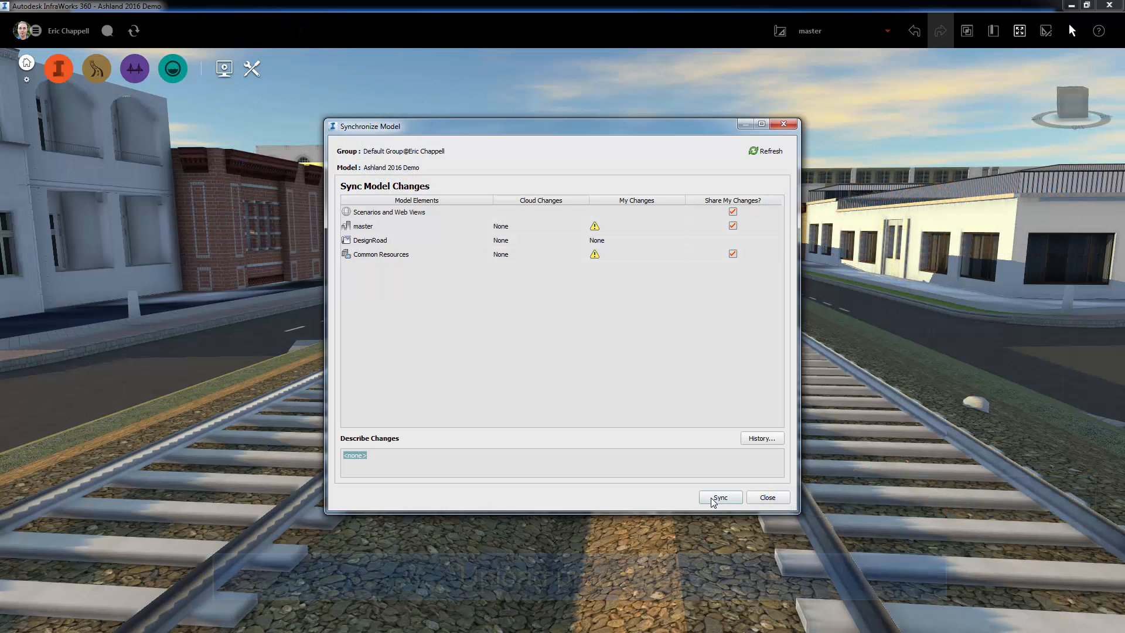
pyautogui.click(720, 497)
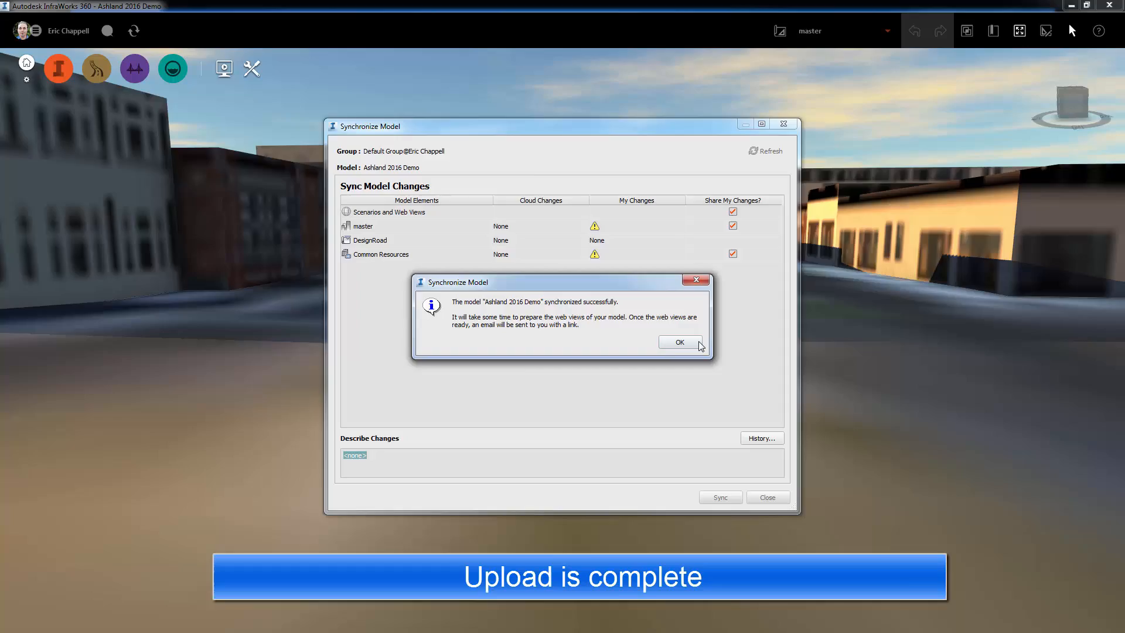
# - Dismiss the sync message and open the Ashland web model from the notification e-mail's VIEW WEB MODEL link
pyautogui.click(678, 341)
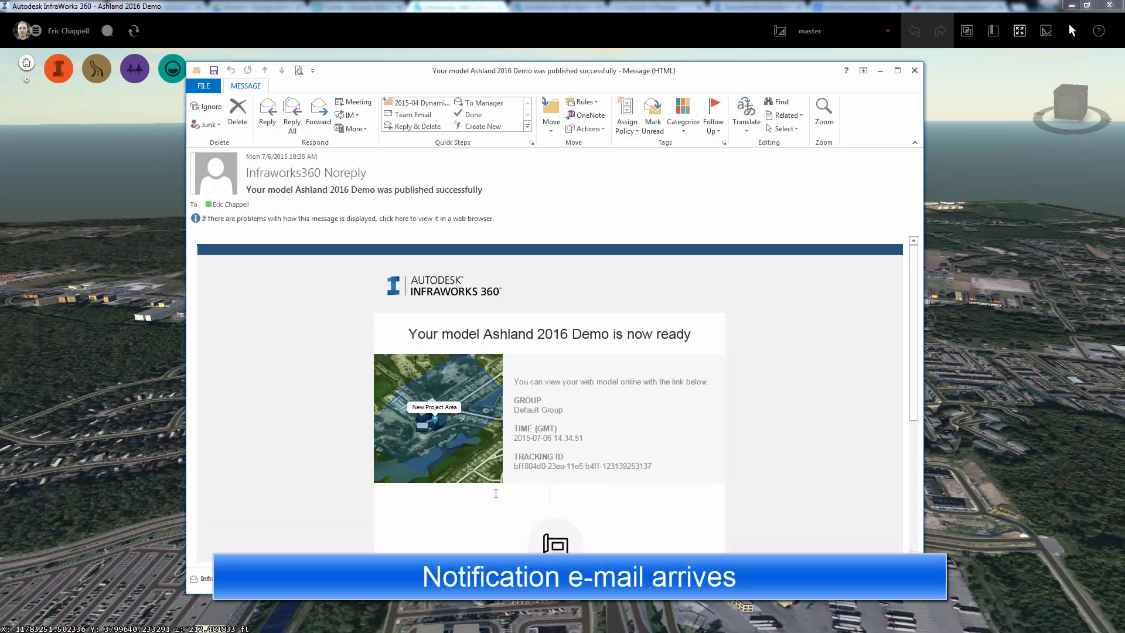
pyautogui.scroll(-3)
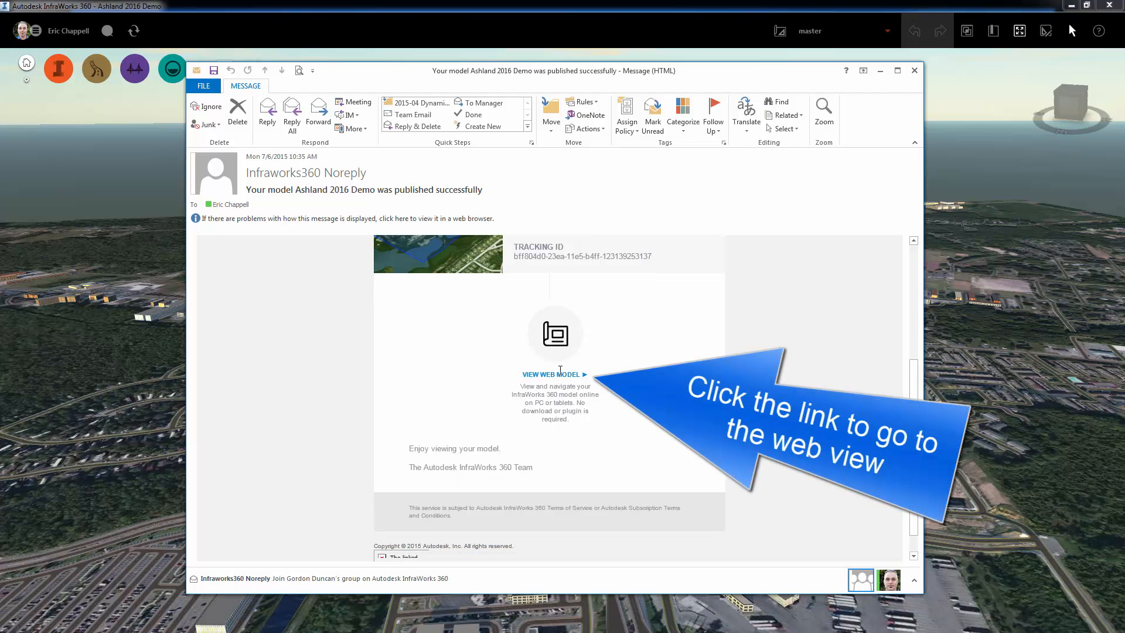
pyautogui.click(551, 374)
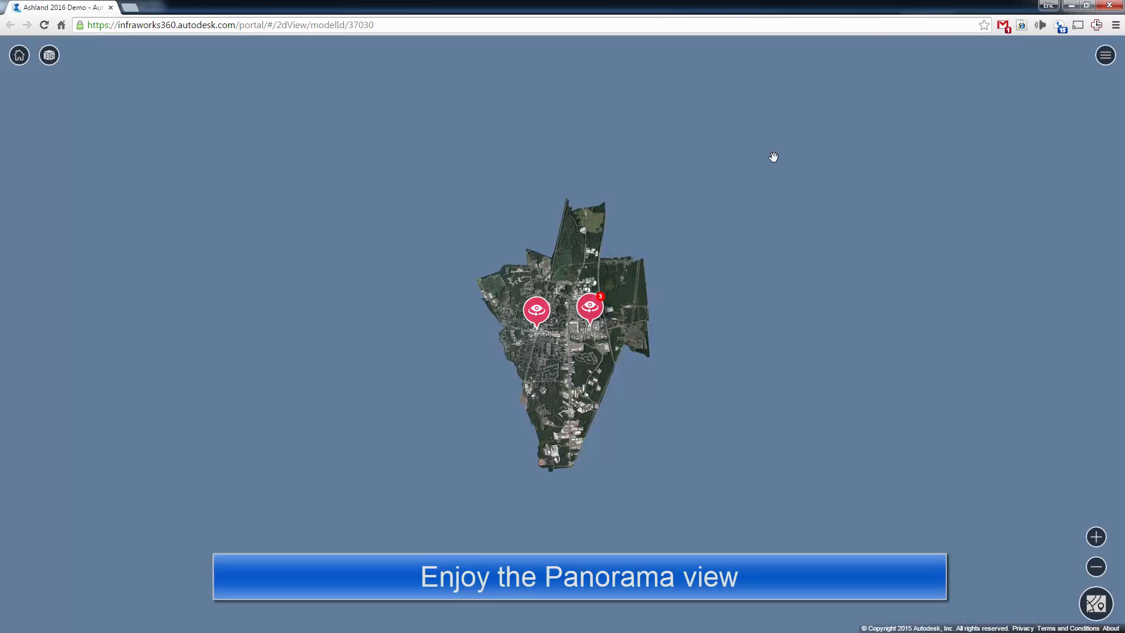
pyautogui.moveTo(537, 310)
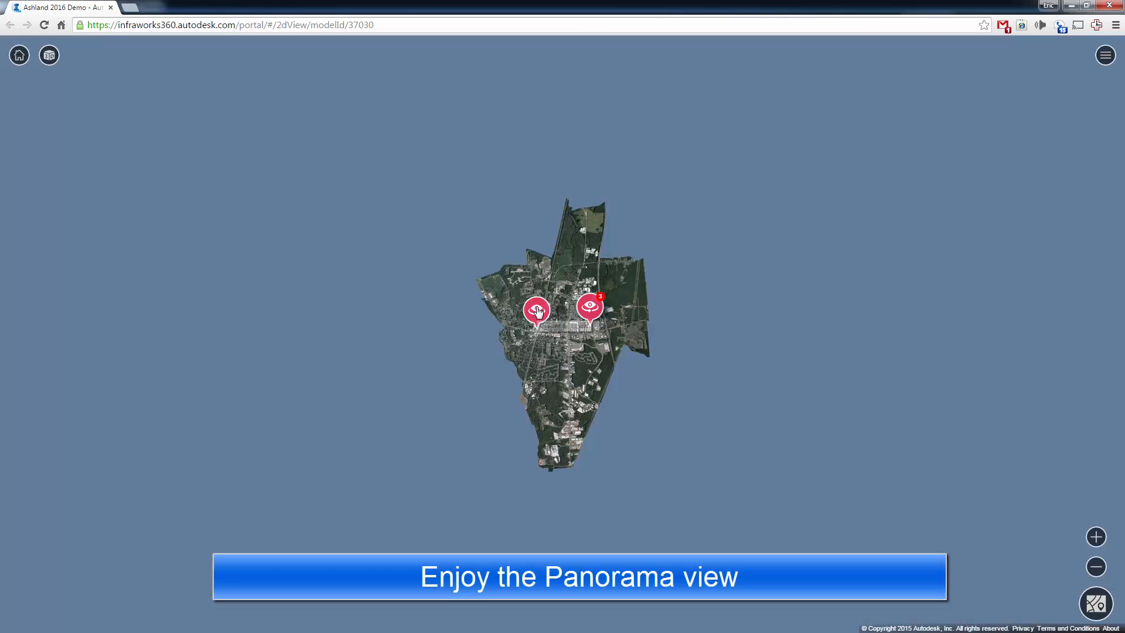
pyautogui.moveTo(537, 310)
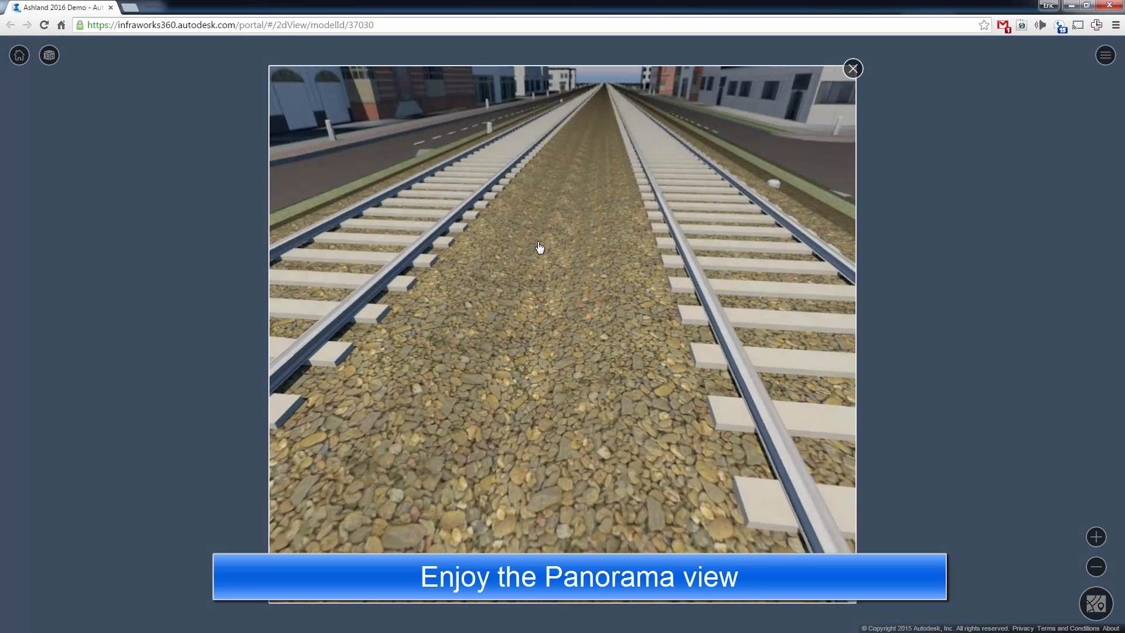
# - Look around the railway panorama toward the side street and back along the tracks
pyautogui.moveTo(540, 247); pyautogui.dragTo(680, 327)
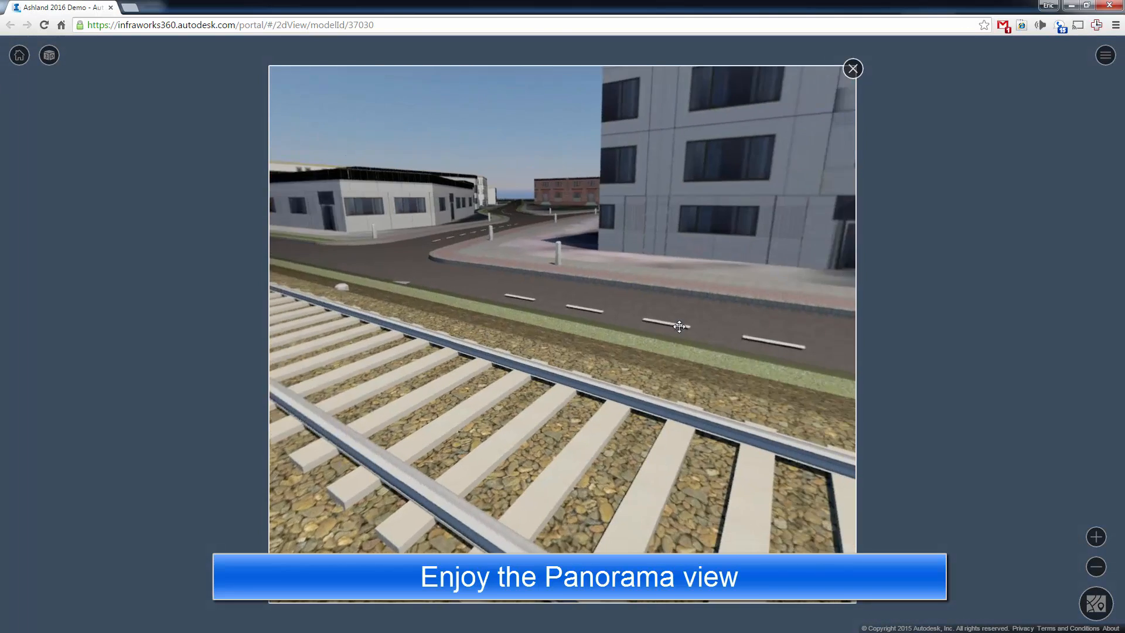
pyautogui.moveTo(680, 327); pyautogui.dragTo(714, 253)
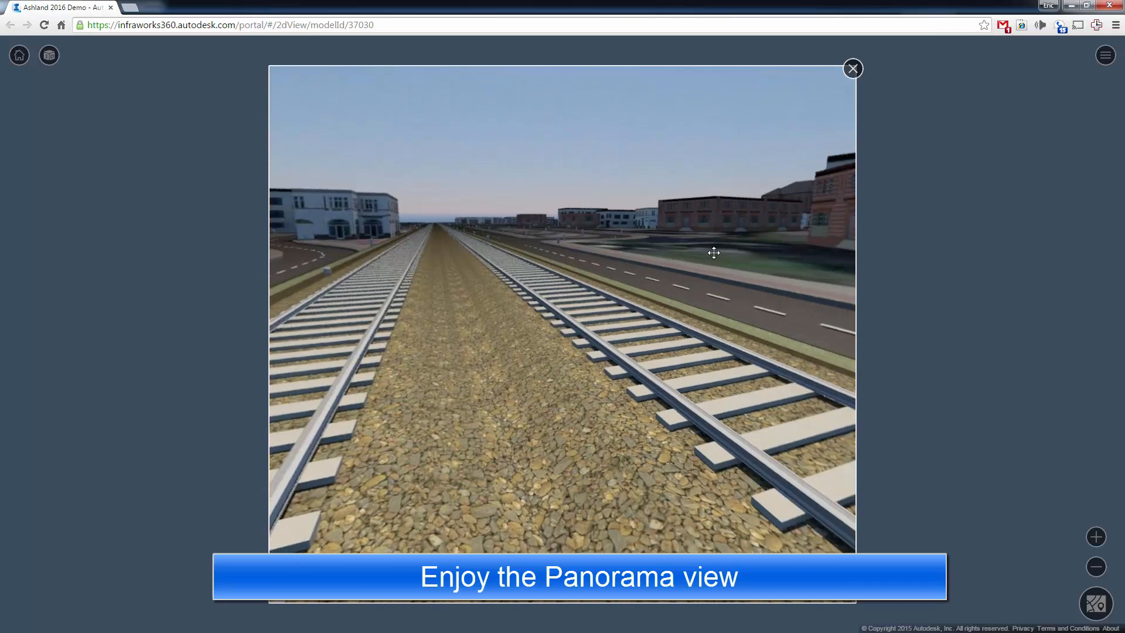